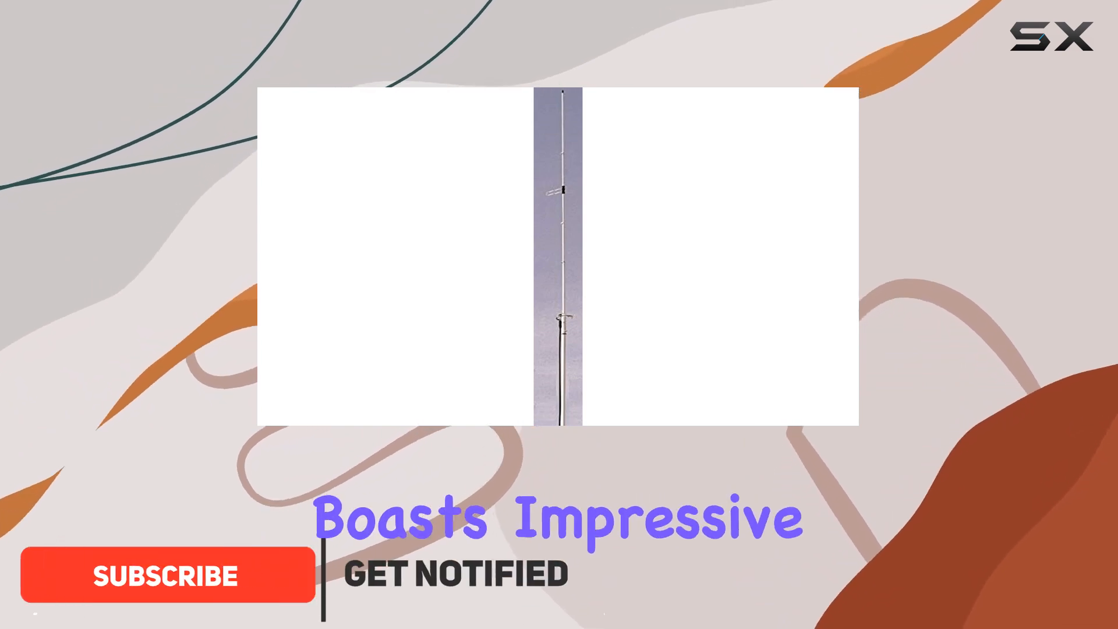
pyautogui.click(168, 574)
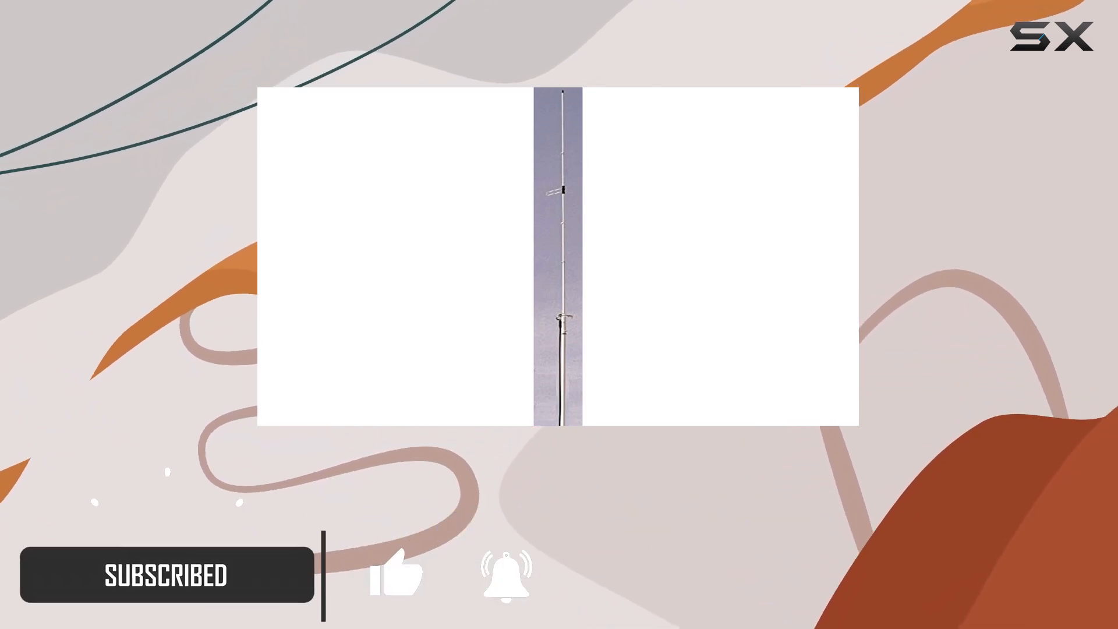